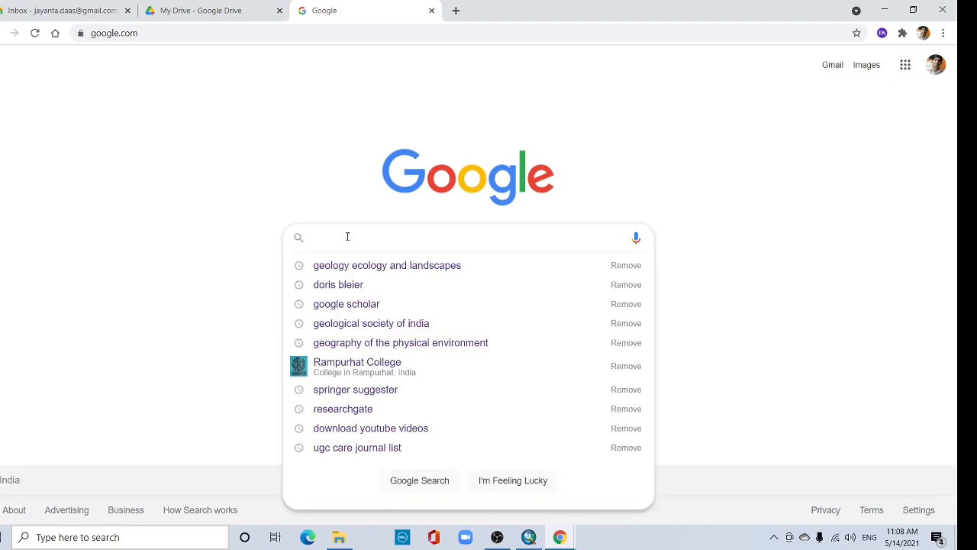
Search Google for 'diva gis shapefile' to find the DIVA-GIS country data page.
type("Di")
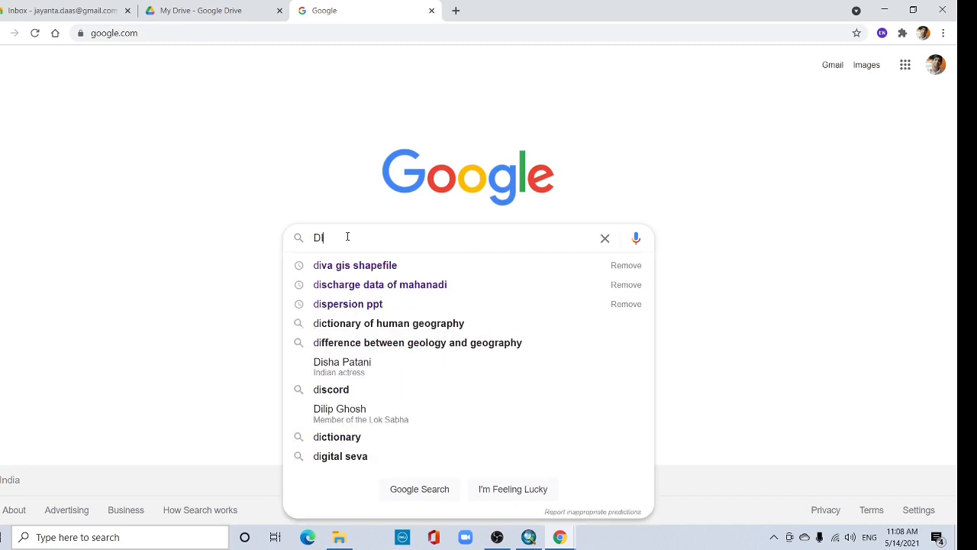
left_click(354, 265)
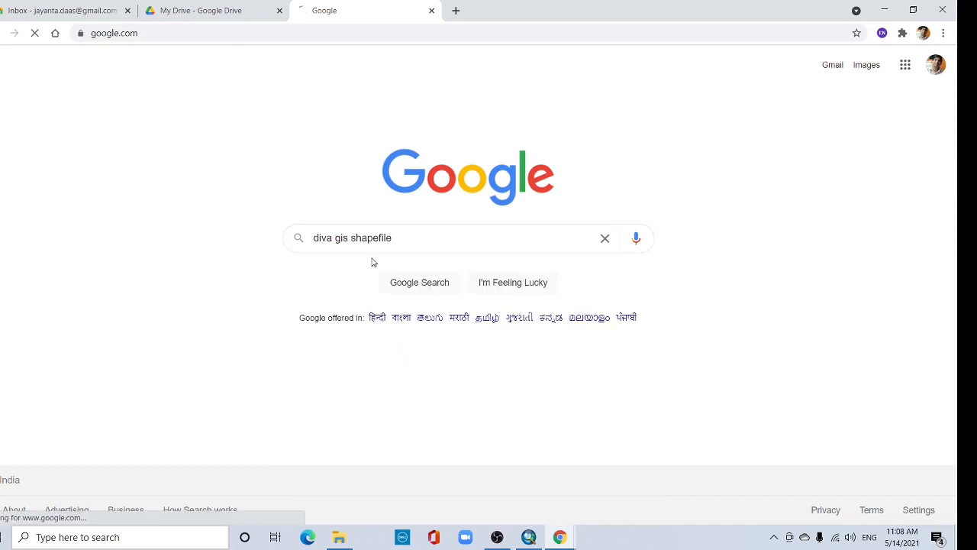
key("Enter")
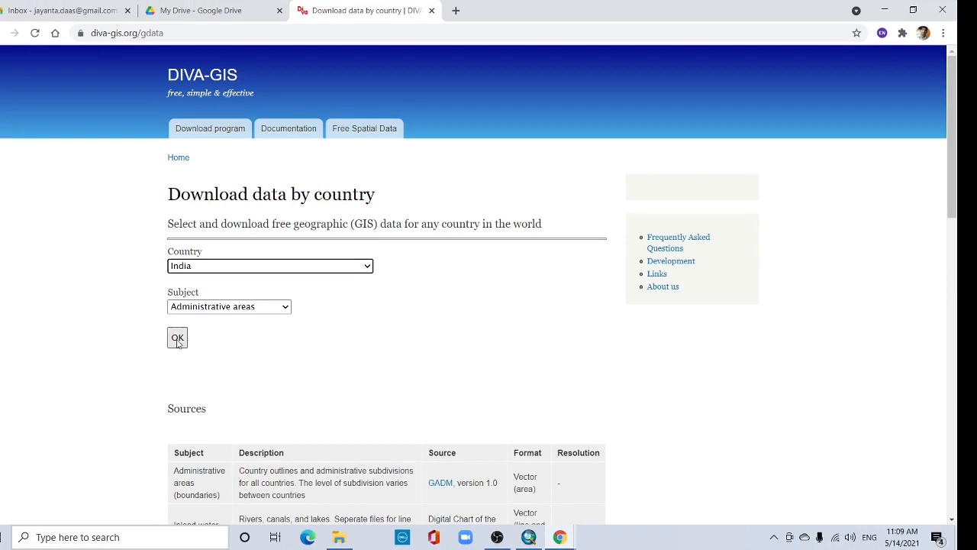
Confirm India administrative areas and download the boundary data from the Spatial Data Download page.
left_click(177, 337)
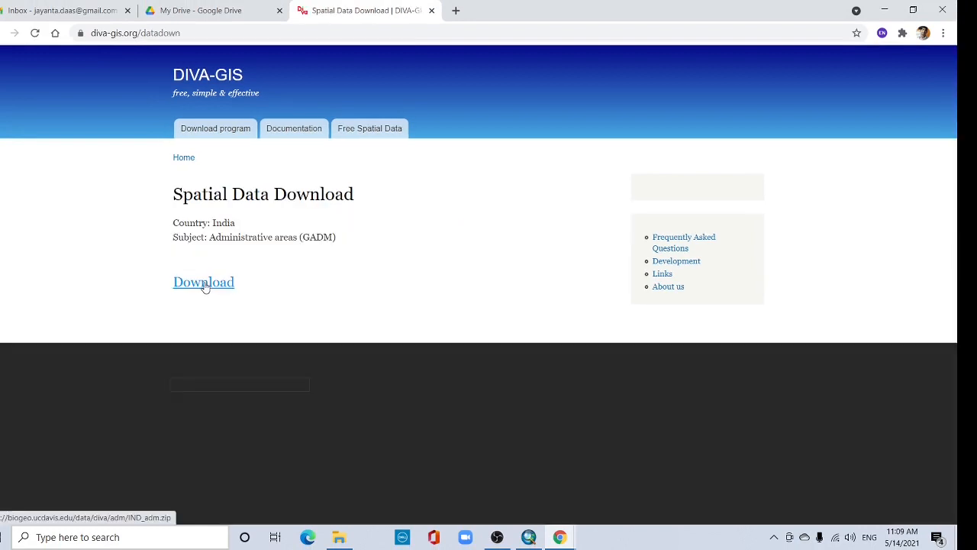
left_click(203, 282)
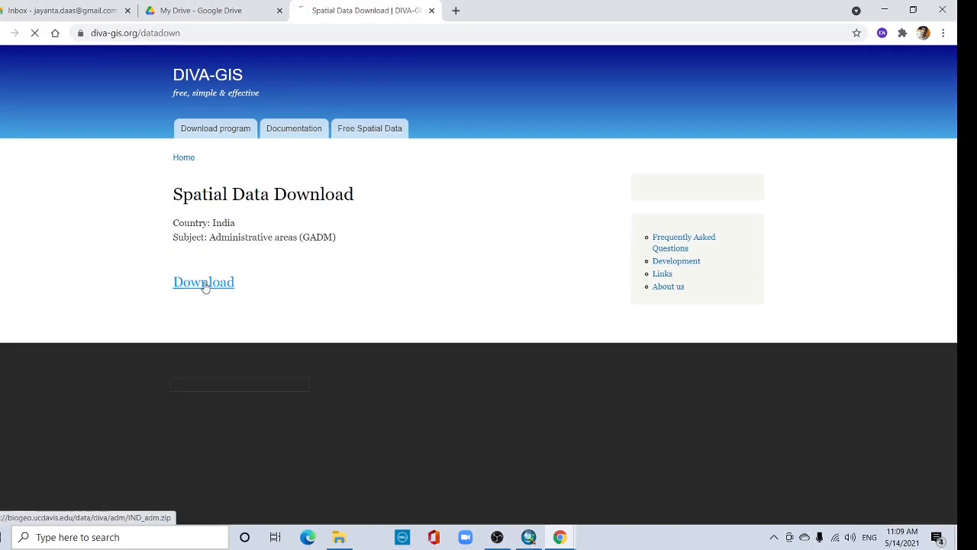
left_click(251, 465)
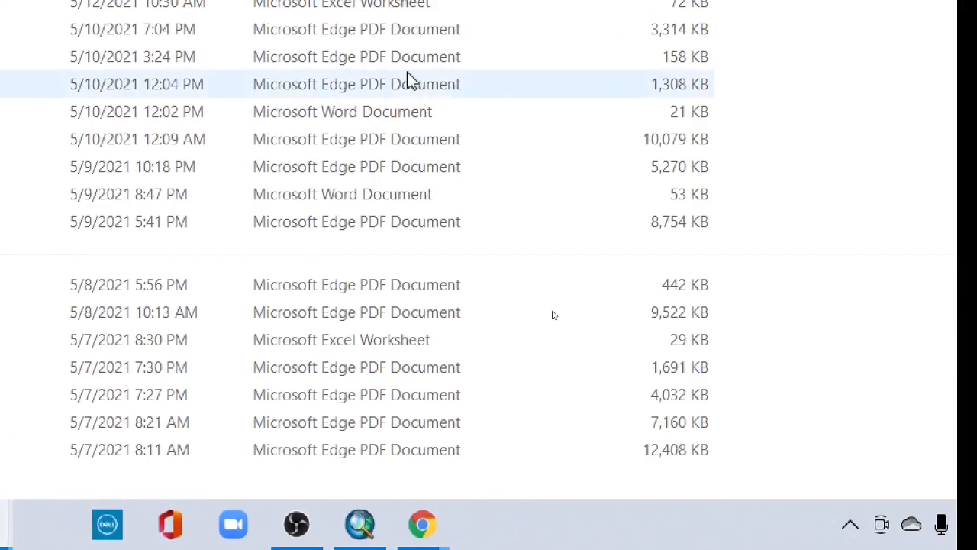
Extract IND_adm.zip in Downloads and open the resulting IND_adm folder.
right_click(126, 157)
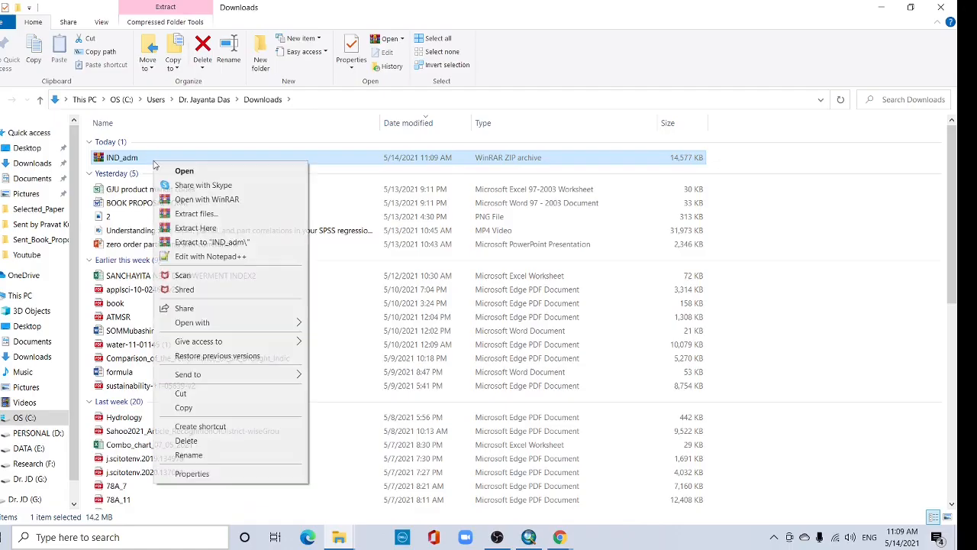
mouse_move(194, 218)
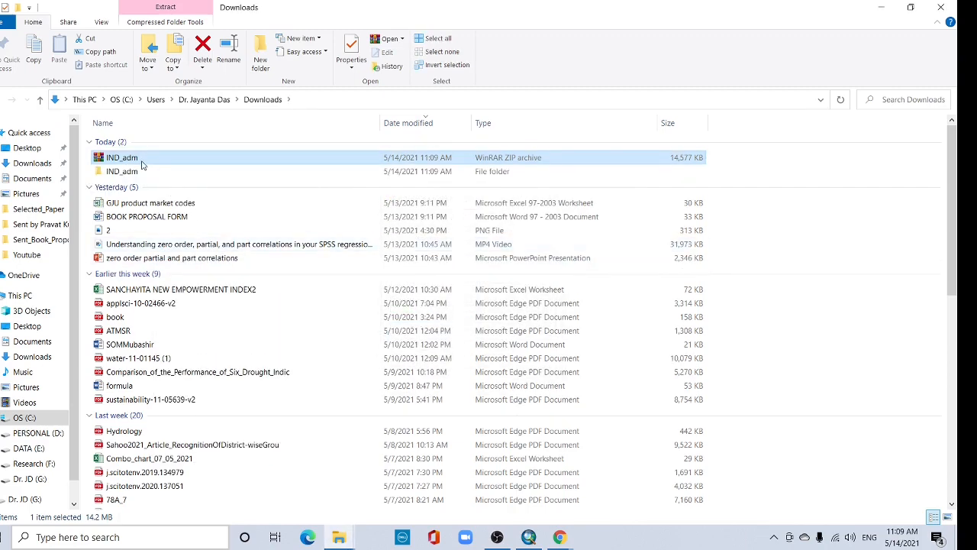
double_click(122, 171)
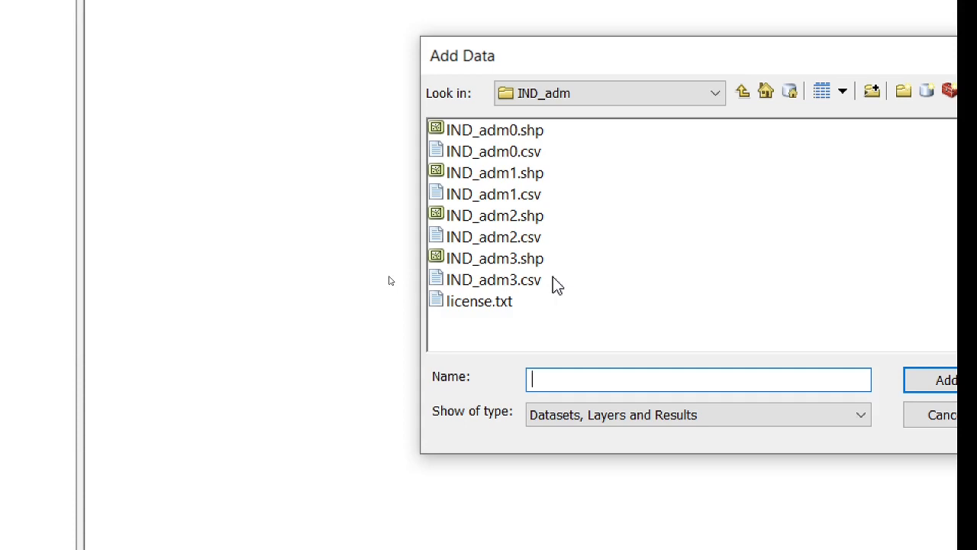
Select the IND_adm0 through IND_adm3 shapefiles and add them to the map.
left_click(495, 258)
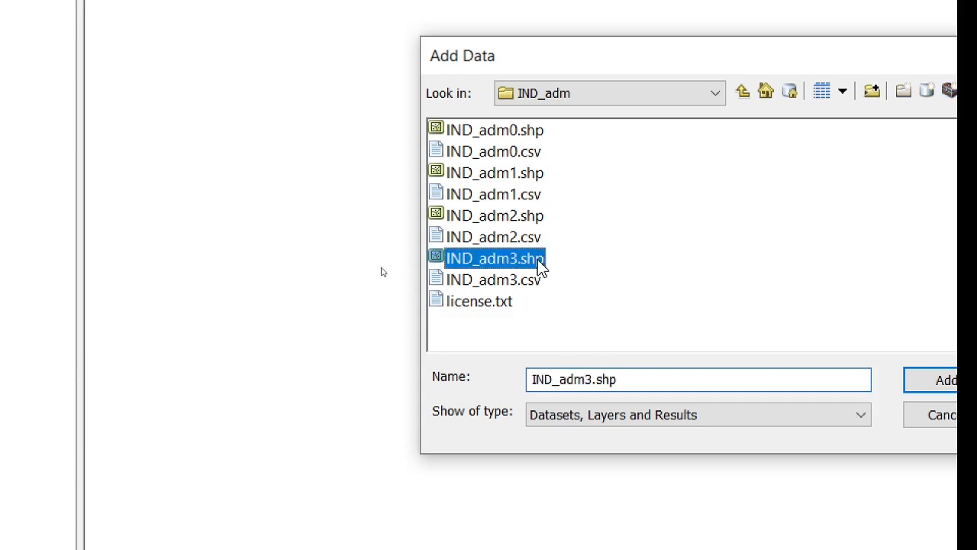
left_click(495, 216)
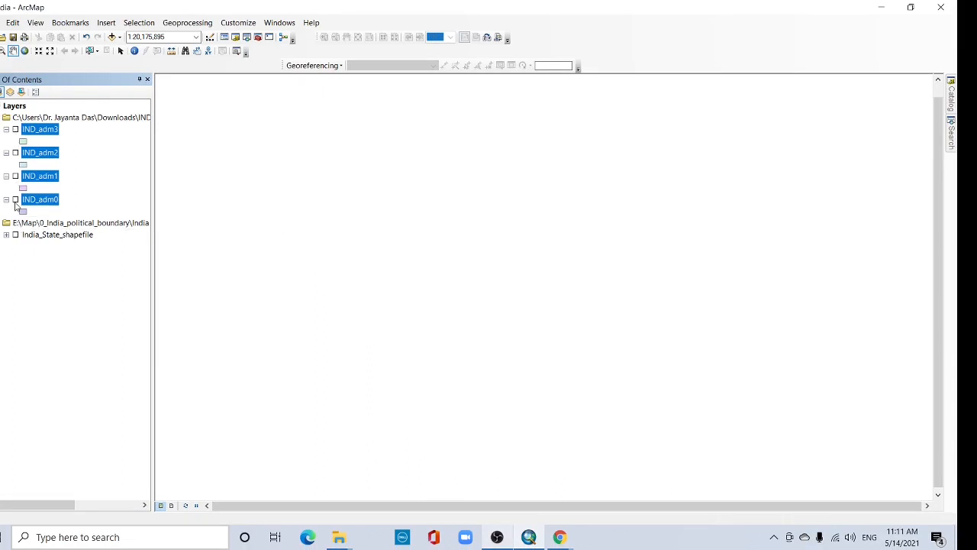
Tick IND_adm0, IND_adm1, IND_adm2 and IND_adm3 to show national, state, district and sub-district boundaries.
left_click(15, 199)
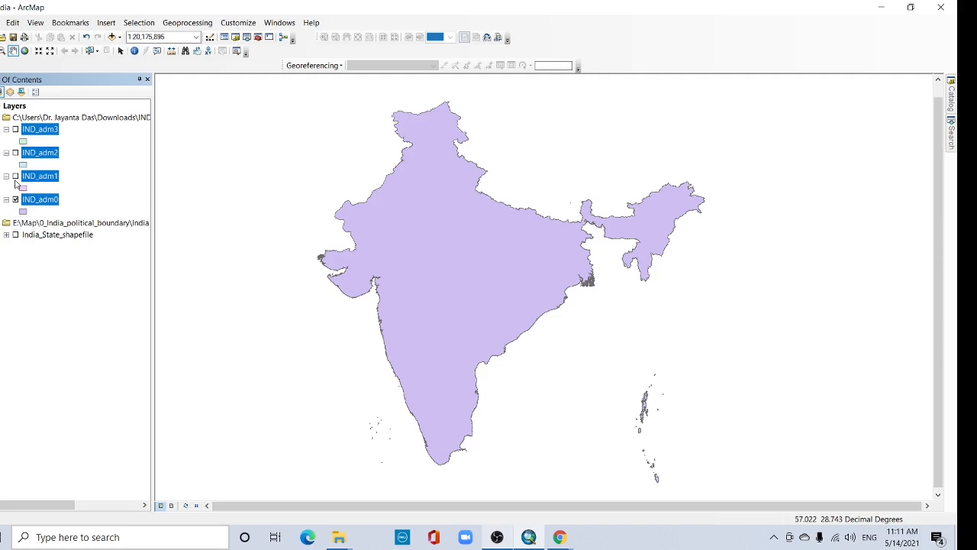
left_click(16, 175)
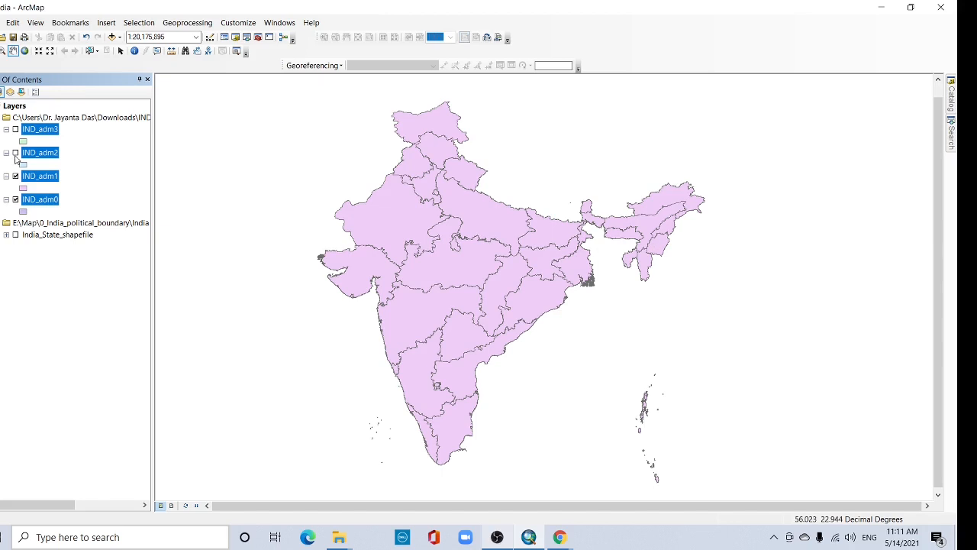
left_click(16, 152)
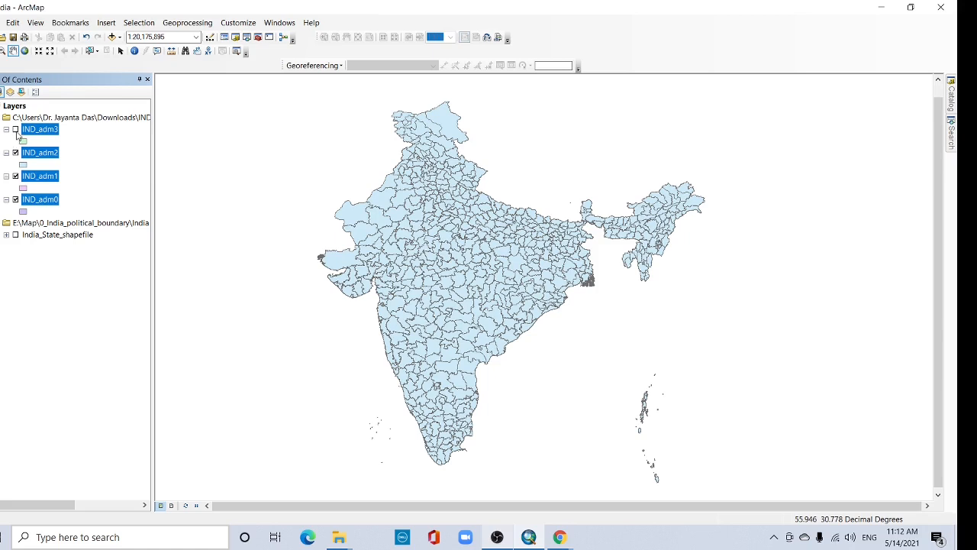
left_click(20, 138)
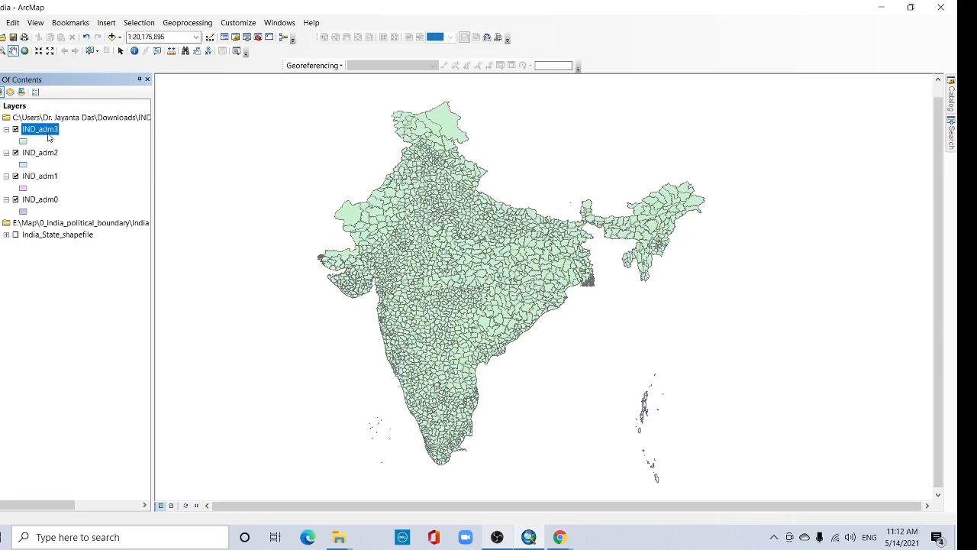
Open the IND_adm3 attribute table and highlight the NAME_1, NAME_2 and TYPE_3 columns.
right_click(40, 129)
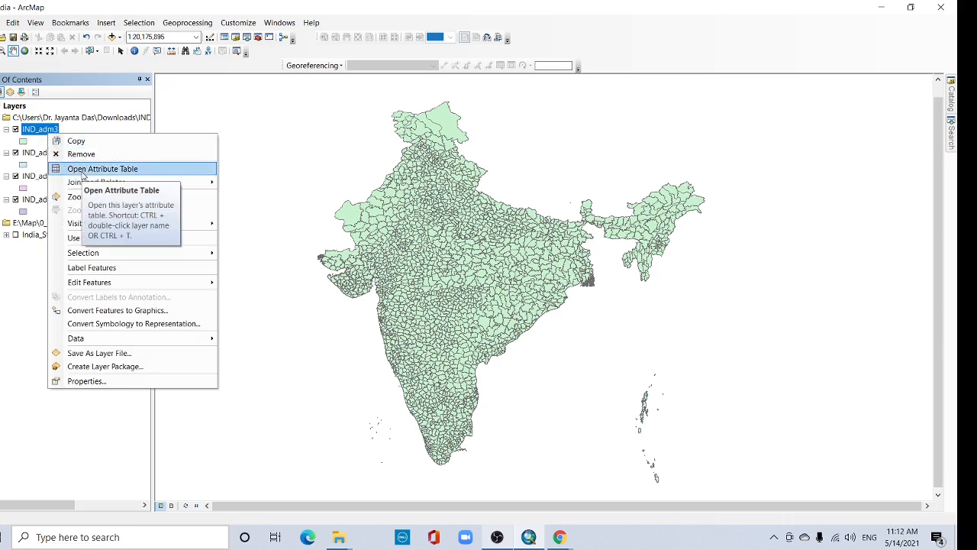
left_click(102, 169)
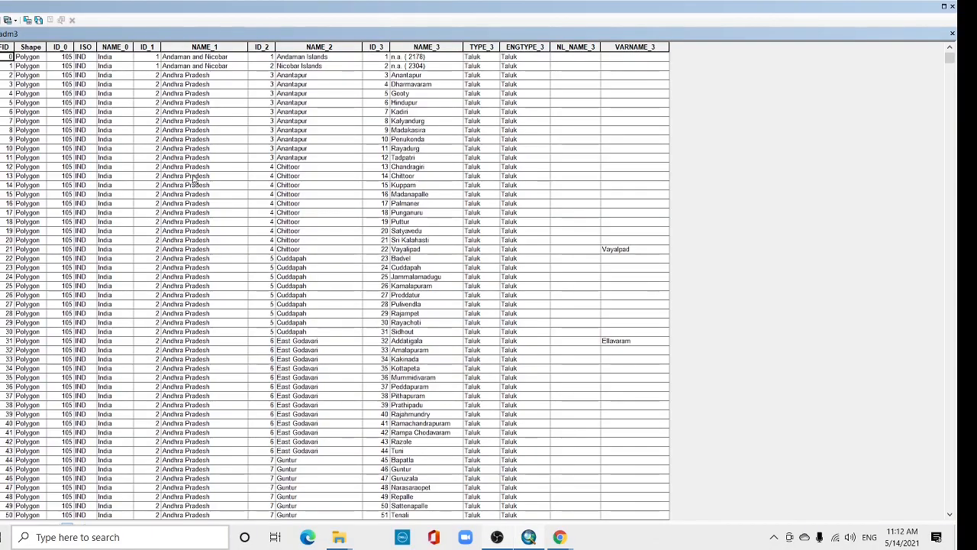
left_click(333, 93)
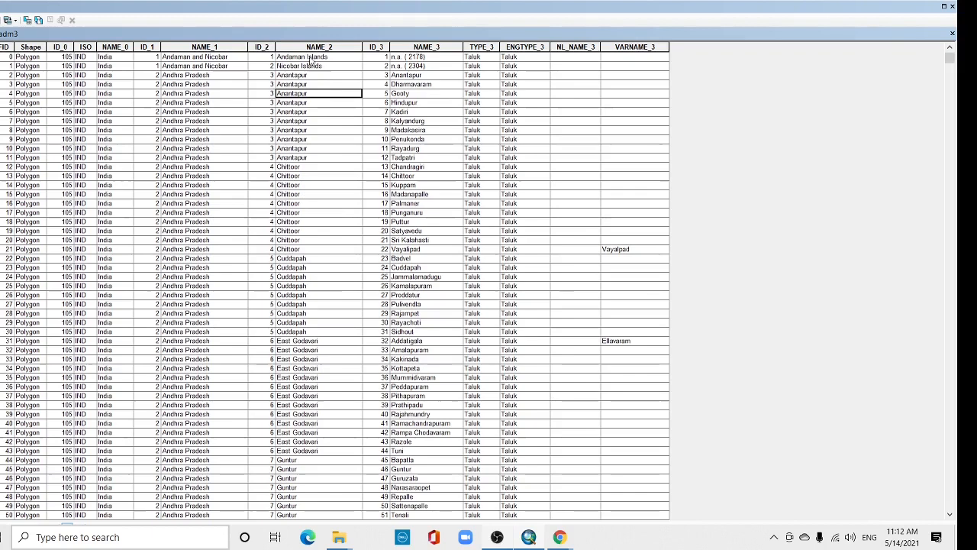
left_click(208, 47)
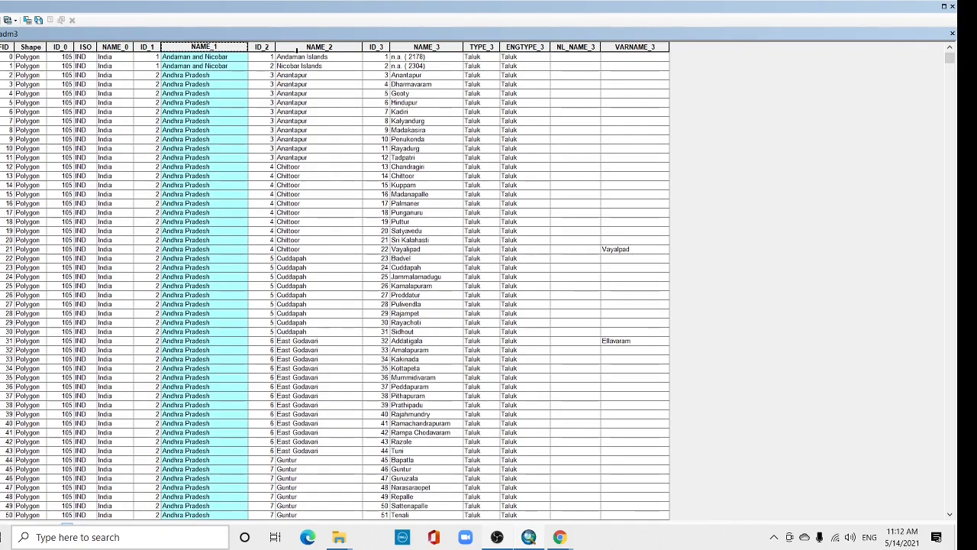
left_click(322, 47)
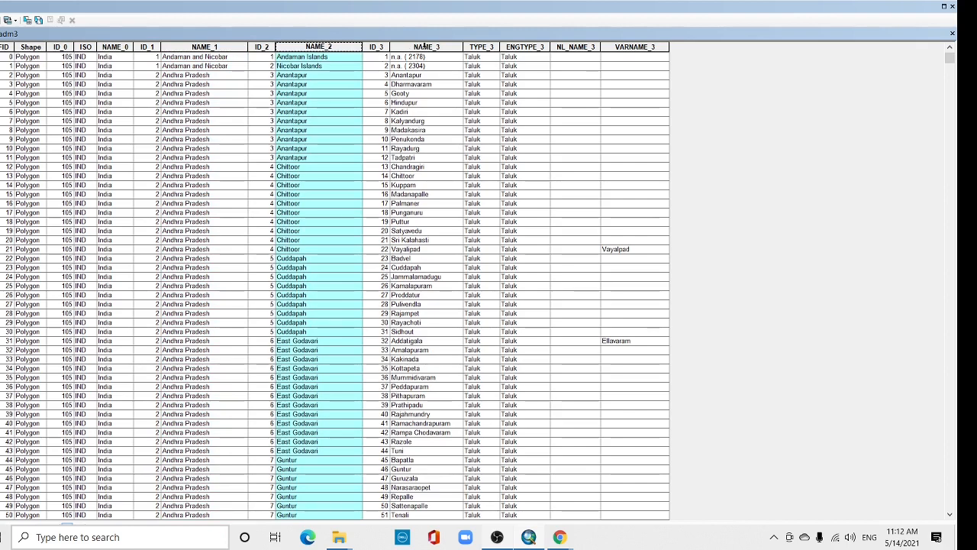
left_click(481, 45)
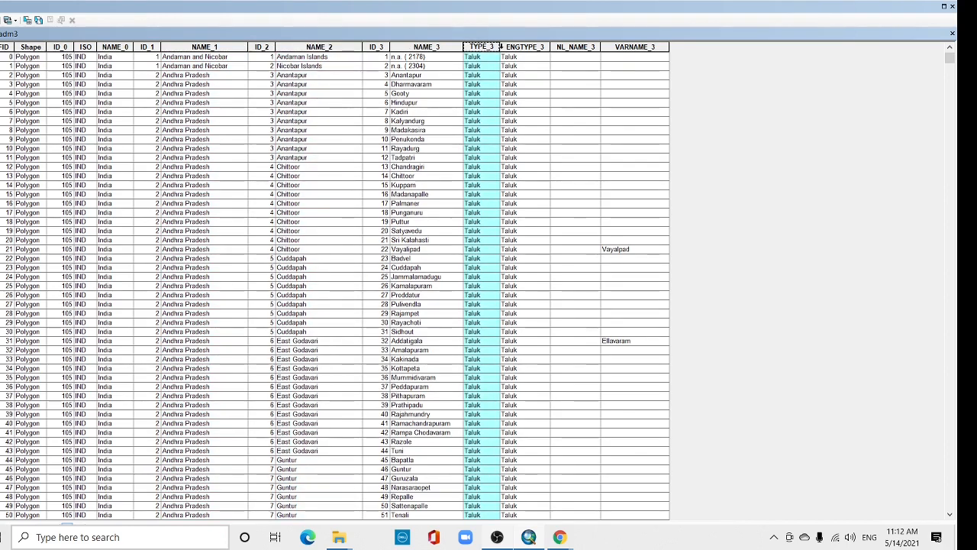
left_click(422, 46)
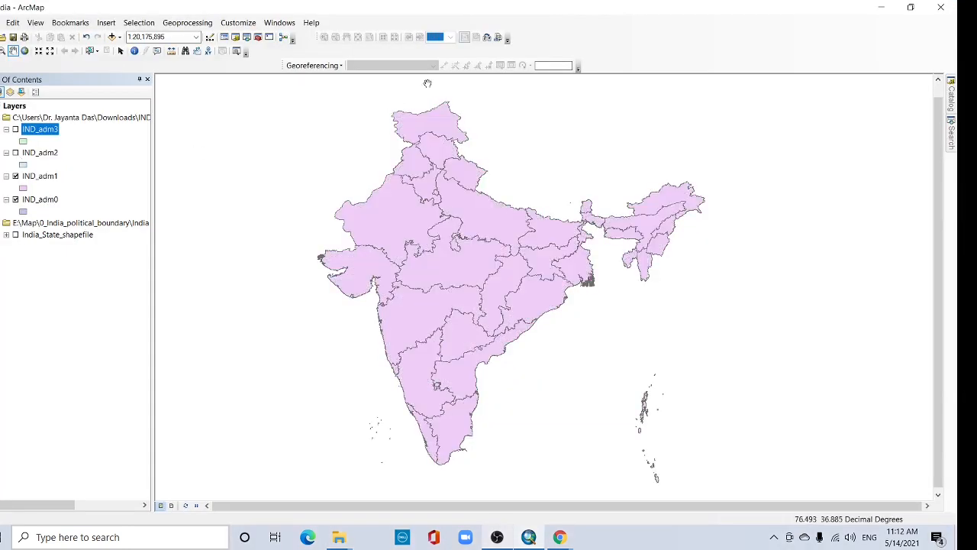
mouse_move(497, 348)
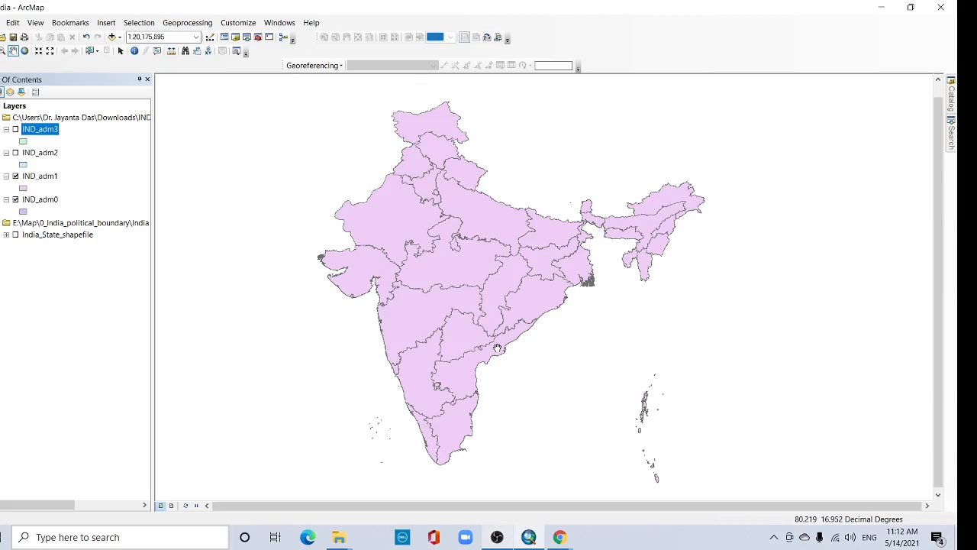
mouse_move(428, 108)
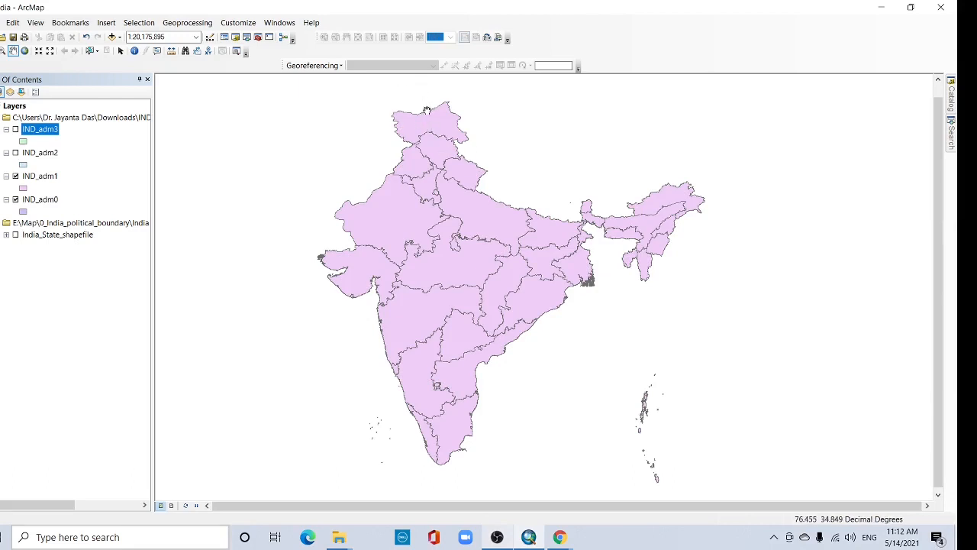
mouse_move(404, 99)
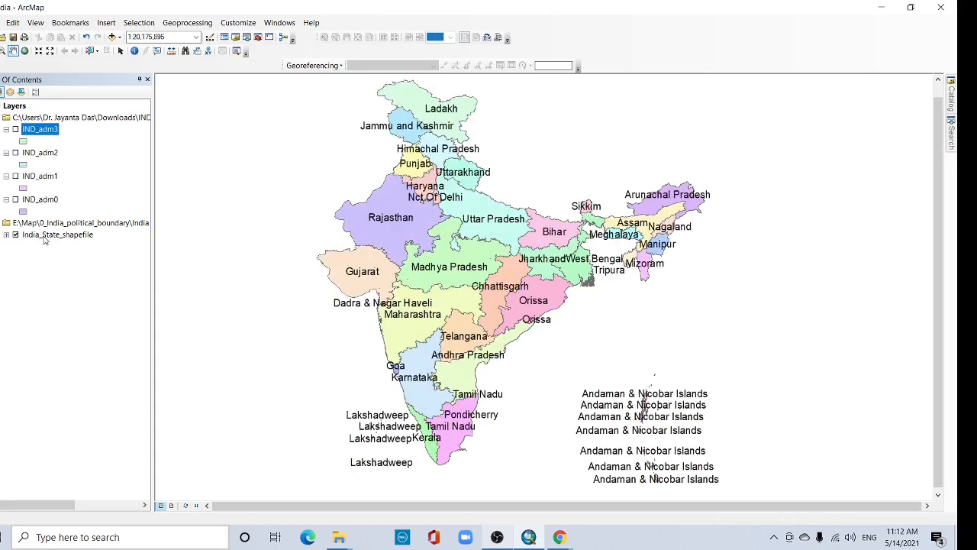
Uncheck Label Features for the India_State_shapefile layer to hide state names.
right_click(57, 235)
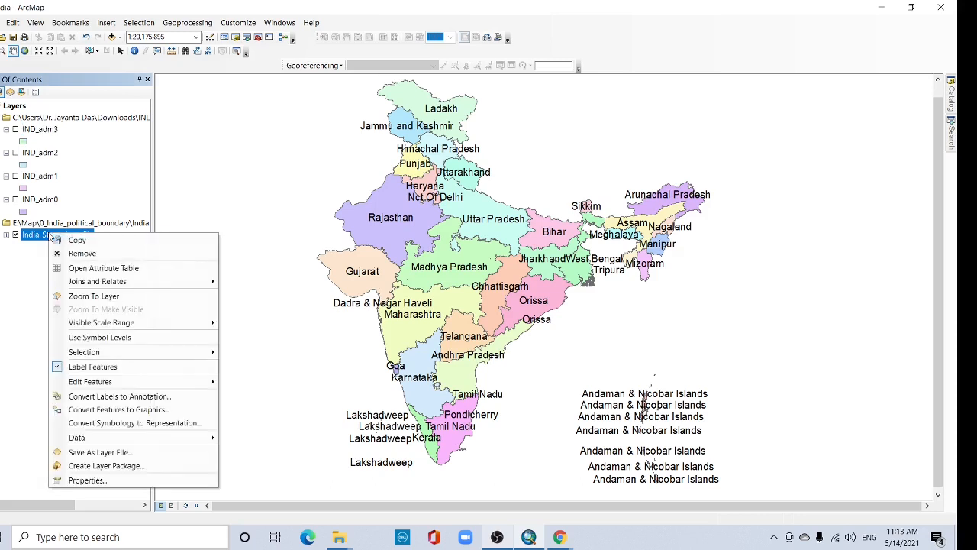
mouse_move(98, 281)
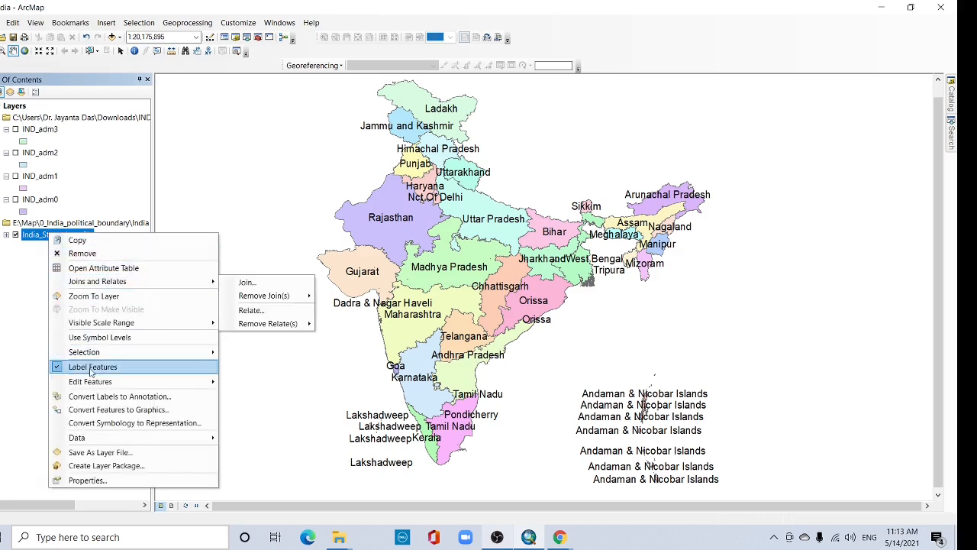
left_click(93, 367)
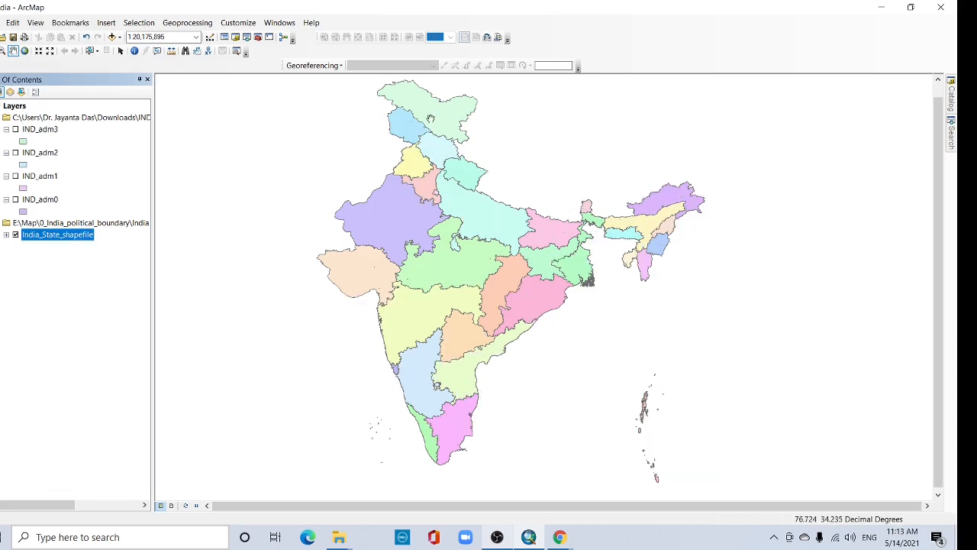
mouse_move(501, 143)
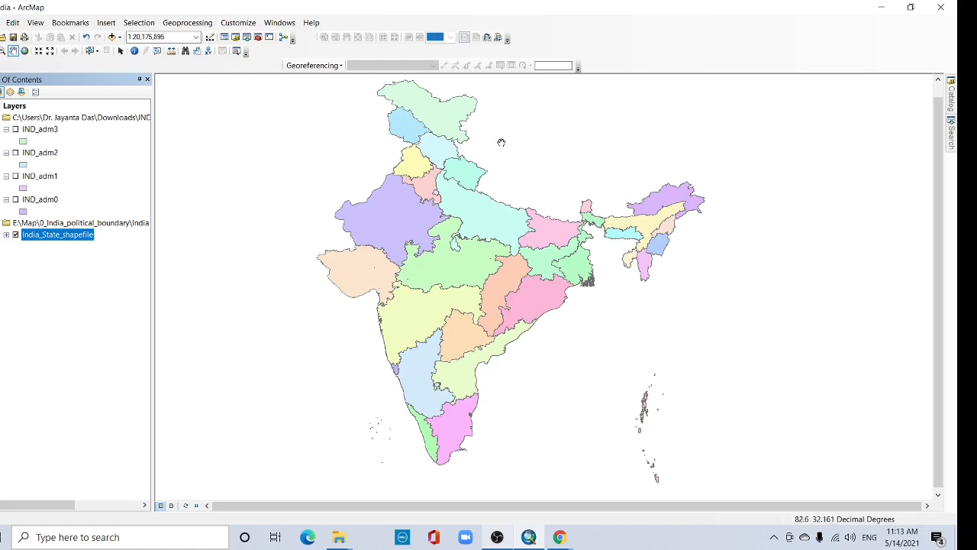
mouse_move(397, 357)
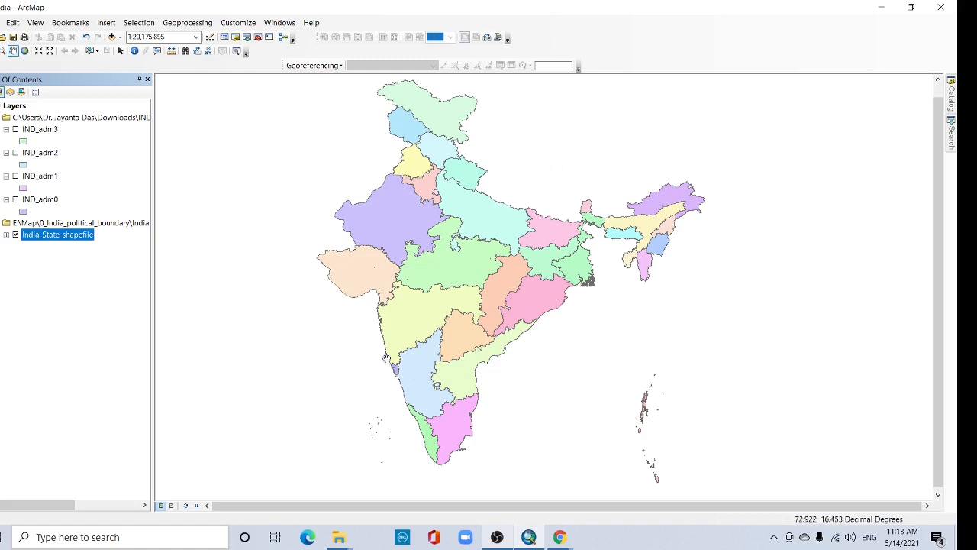
mouse_move(450, 201)
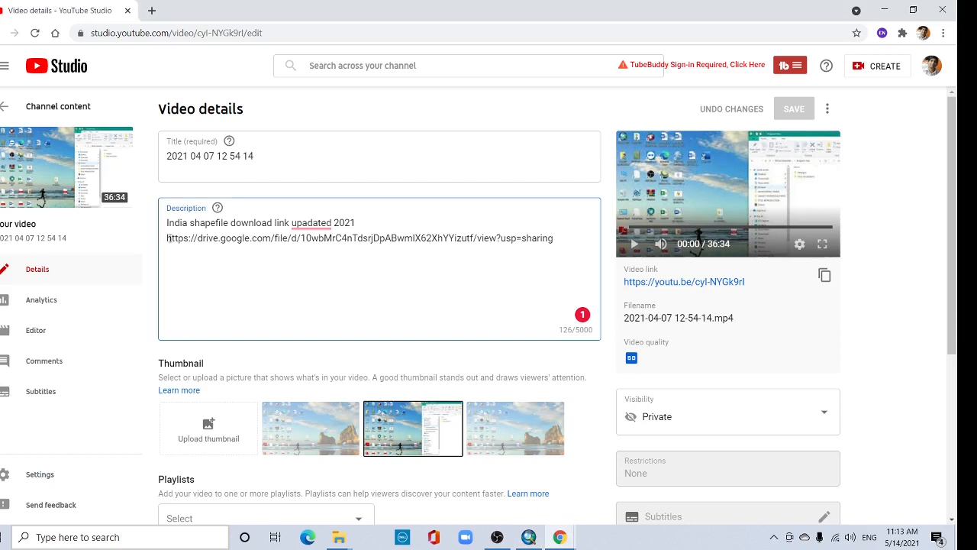
Select the Google Drive link in the YouTube Studio description, then open a new tab.
left_click_drag(171, 222, 555, 238)
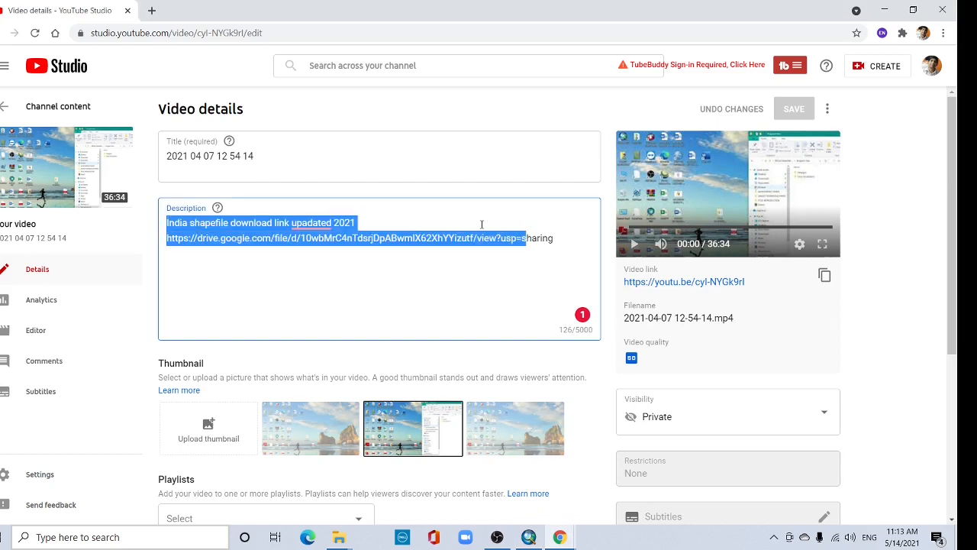
left_click(168, 238)
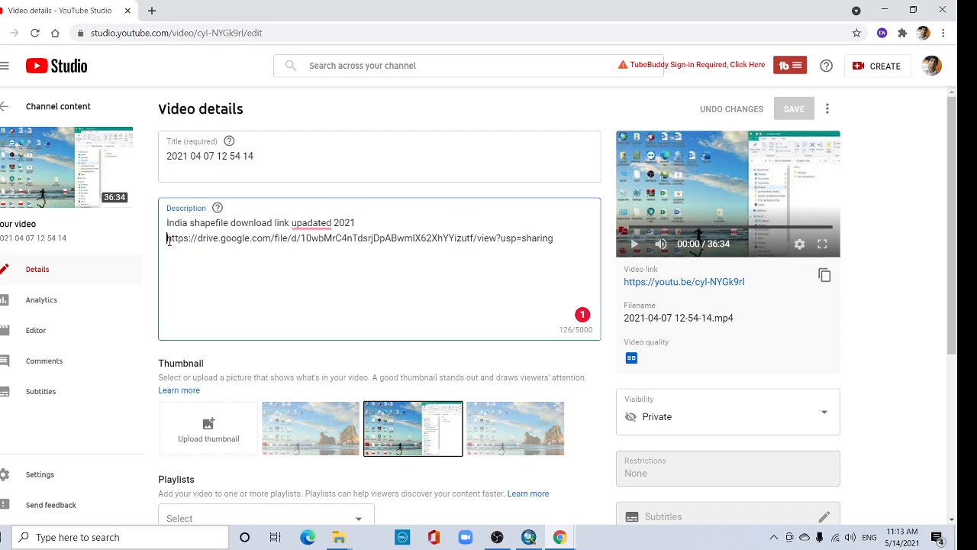
triple_click(361, 237)
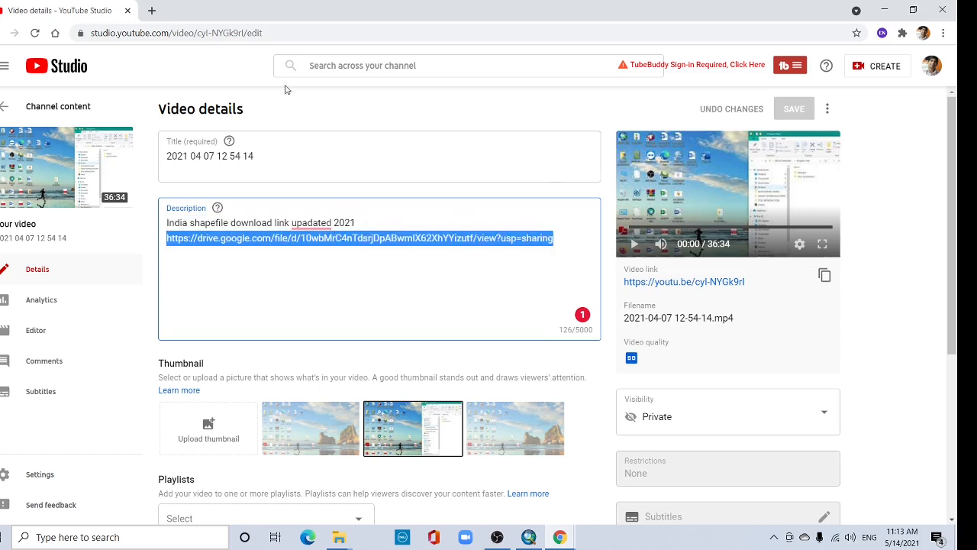
left_click(158, 10)
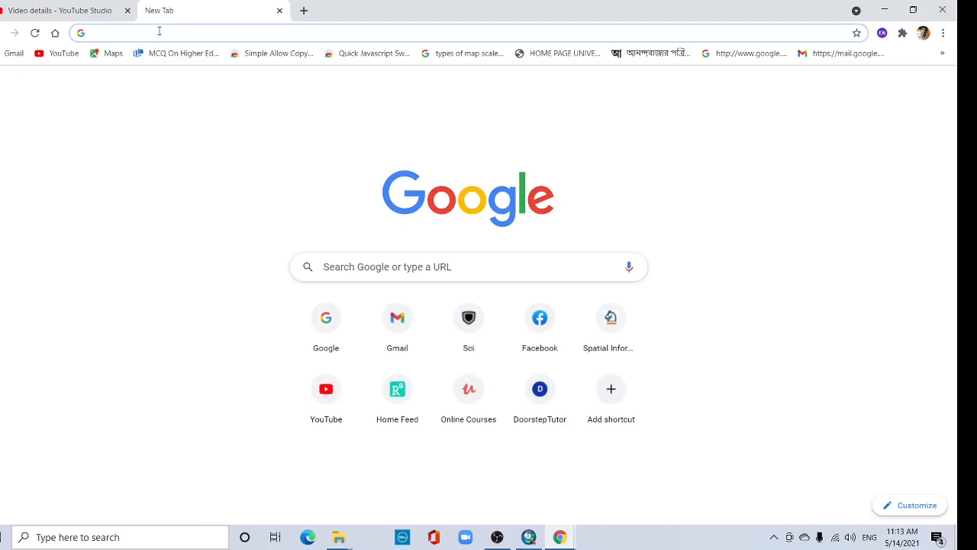
Go to the Drive link for India_New_Political_shapefile_2021.rar to preview its contents.
type("drive.google.com/file/d/10wbMrC4nTdsrjDpABwmIX62XhYYizutf/view?usp=sharing")
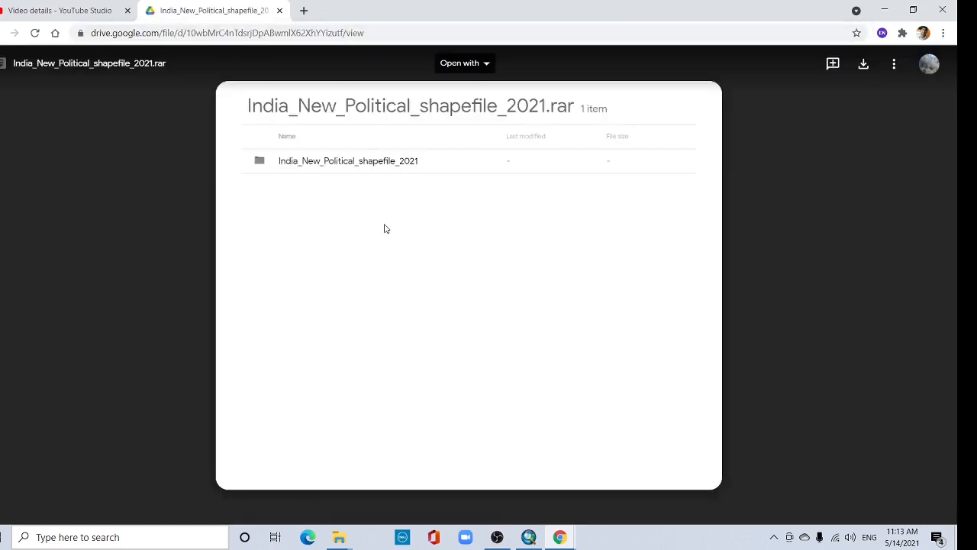
mouse_move(879, 67)
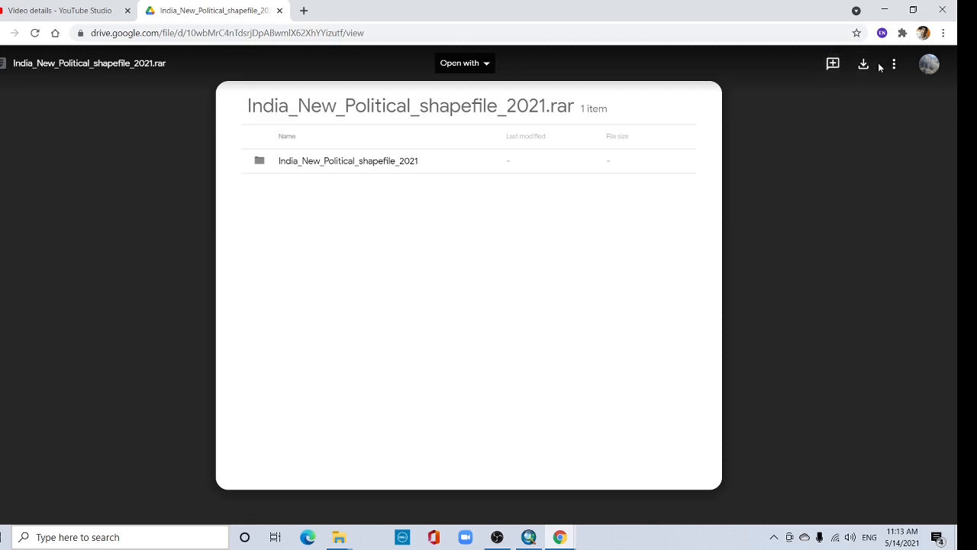
mouse_move(863, 63)
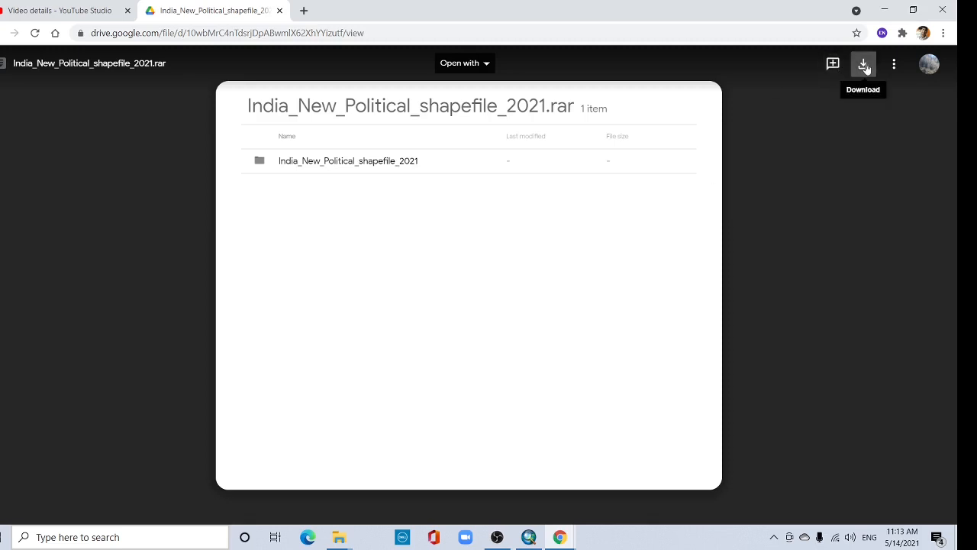
mouse_move(748, 122)
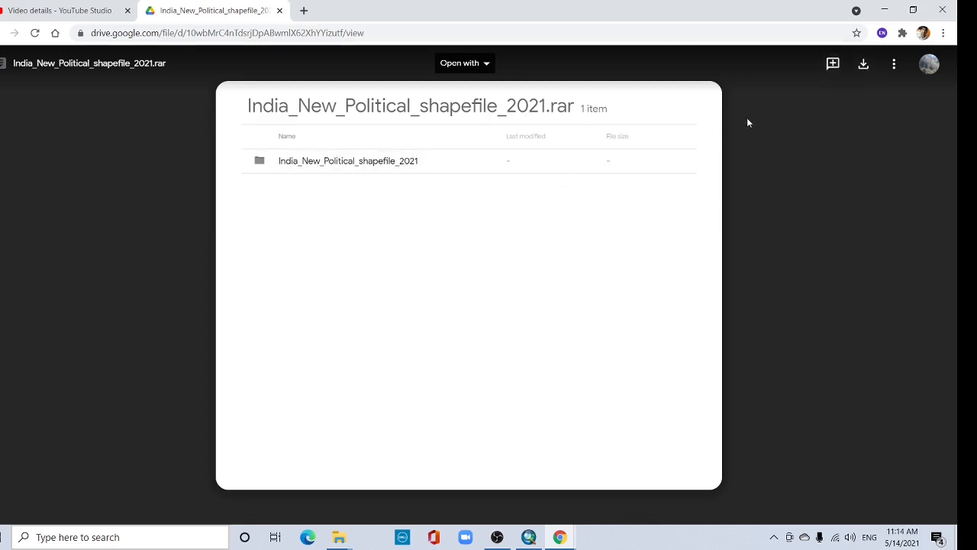